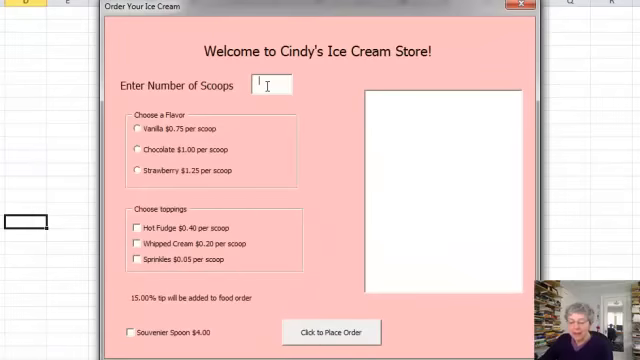
Order 4 strawberry scoops with hot fudge, sprinkles and a souvenir spoon; show the $11.82 receipt
type("4")
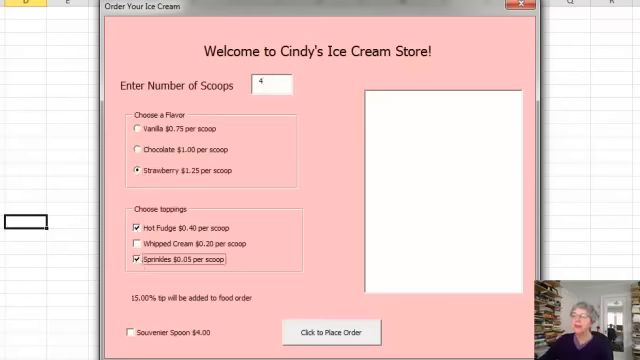
left_click(131, 332)
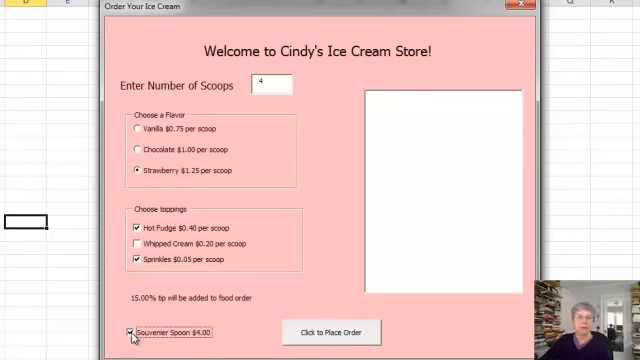
left_click(330, 331)
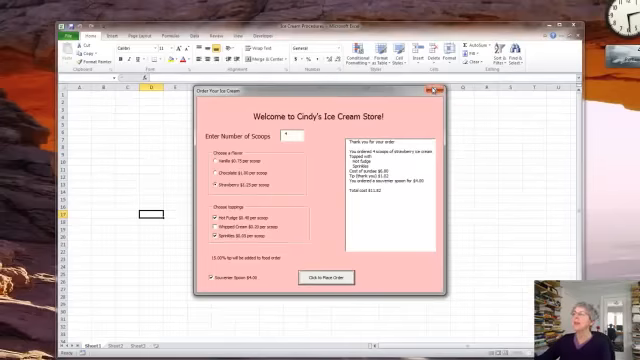
Open the VBA editor and view frmIceCreamStore's code with its price constants
left_click(435, 91)
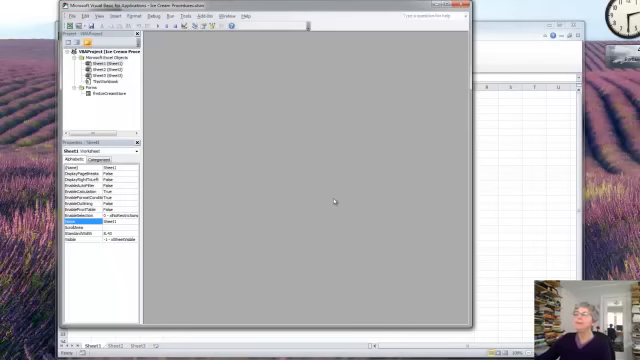
left_click(107, 98)
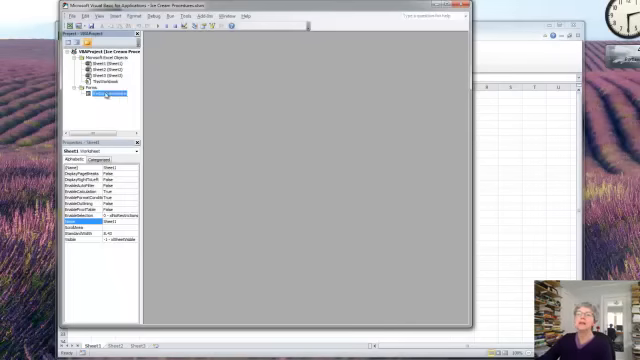
double_click(100, 100)
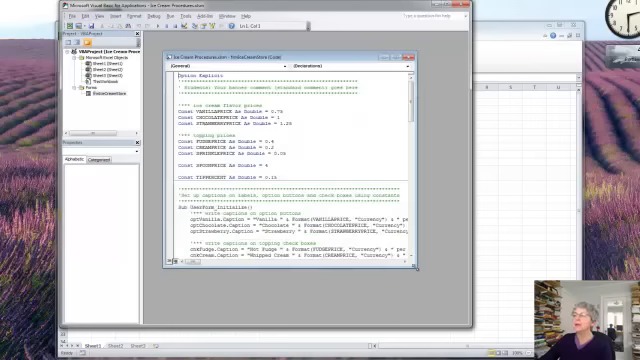
scroll("down", 3)
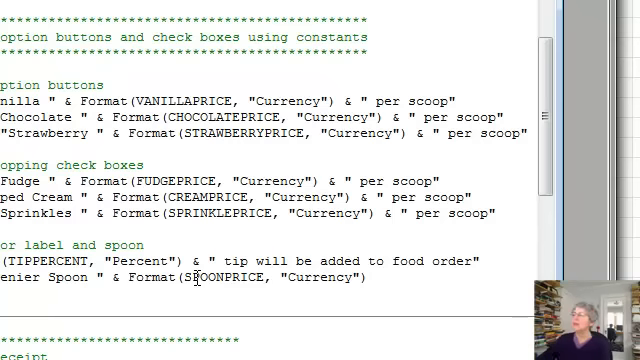
scroll("down", 3)
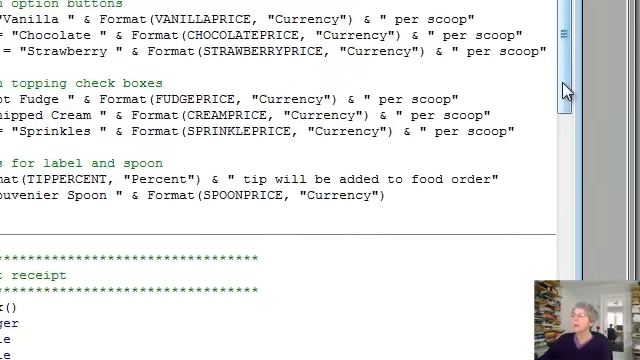
scroll("up", 3)
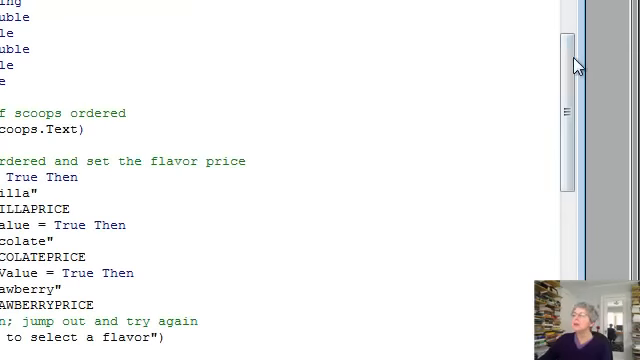
scroll("down", 3)
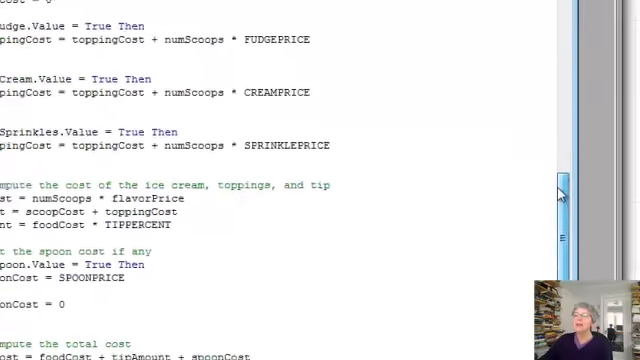
scroll("down", 3)
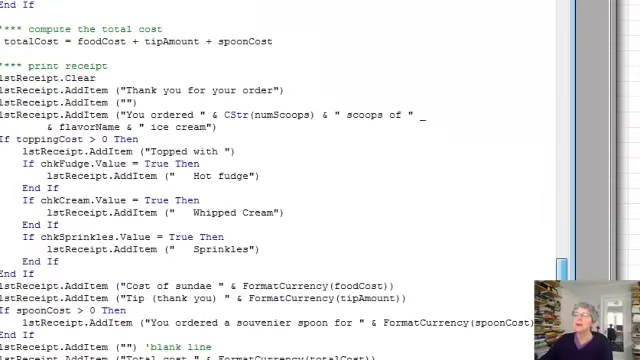
scroll("up", 3)
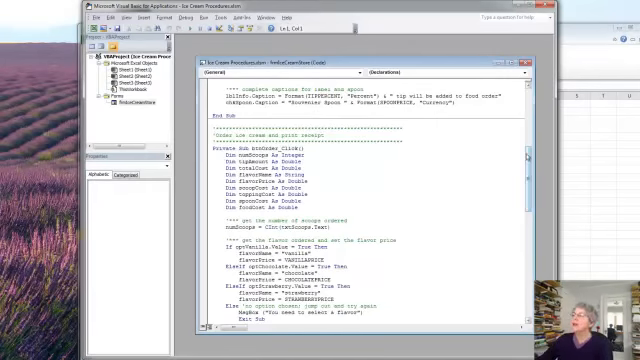
scroll("down", 3)
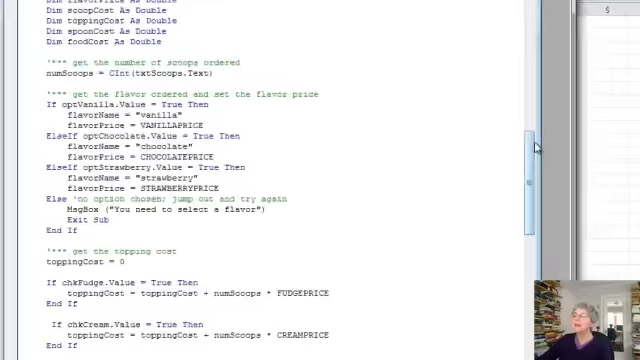
scroll("down", 3)
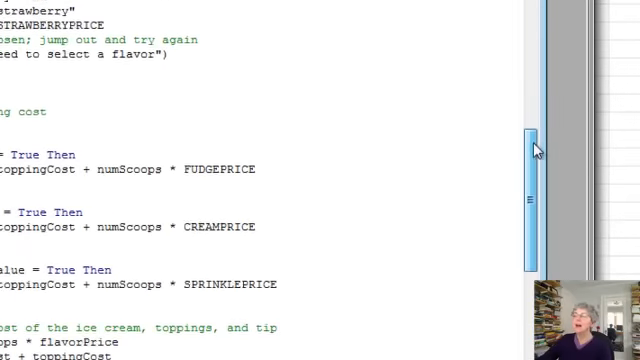
scroll("down", 3)
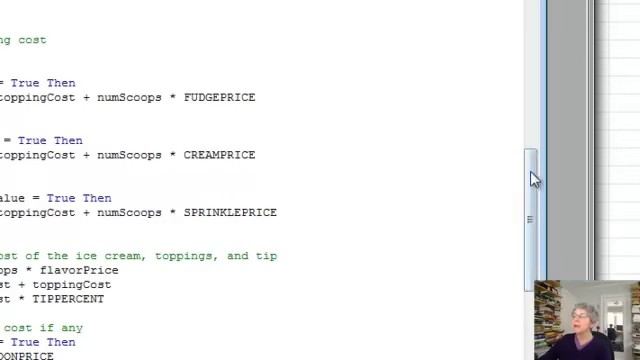
scroll("down", 3)
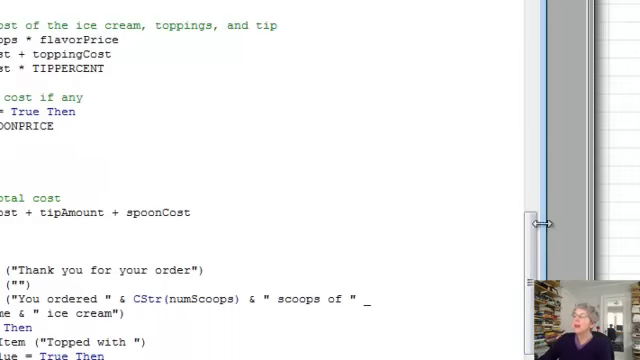
scroll("down", 3)
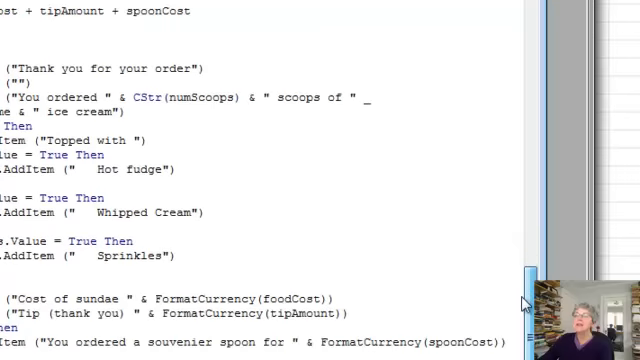
mouse_move(178, 67)
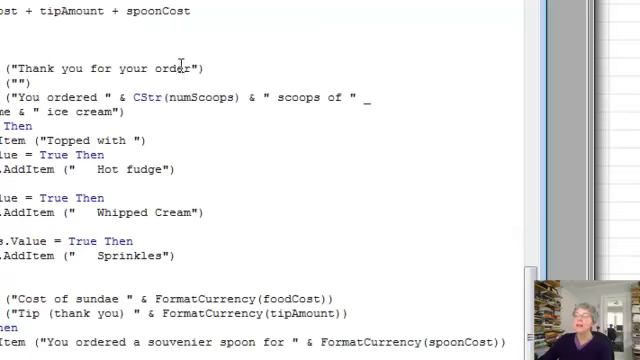
mouse_move(283, 182)
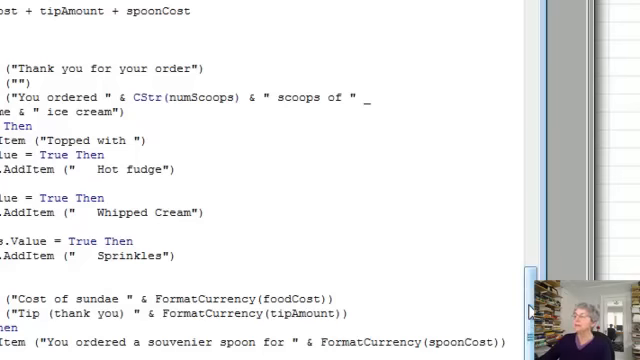
scroll("up", 3)
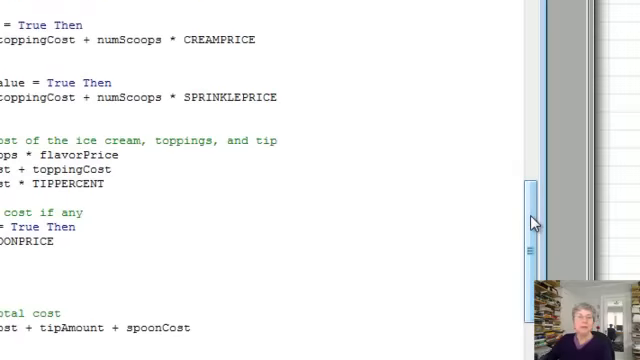
scroll("up", 3)
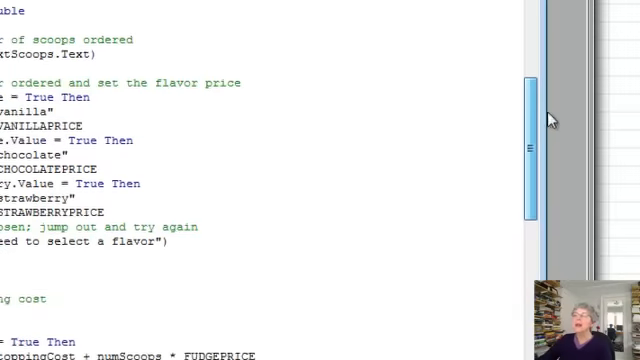
Add an If Not FlavorChosen Then … End If block and copy the flavor warning and exit lines
scroll("down", 3)
type("If")
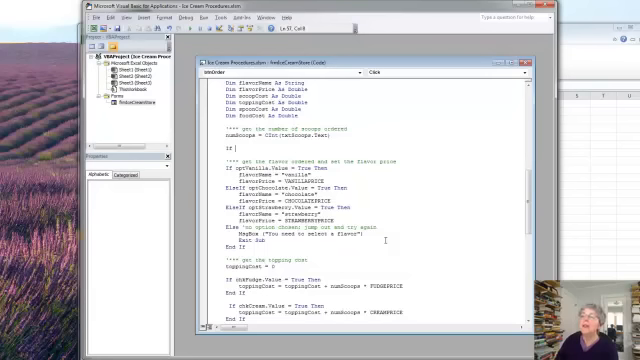
type("Flavor")
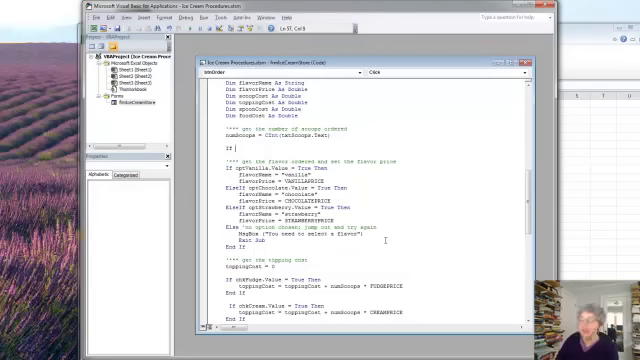
type("NUM")
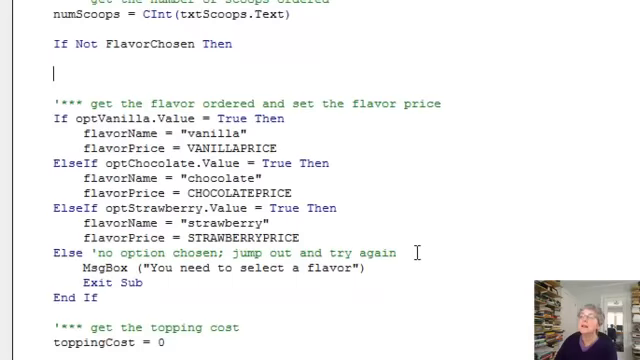
type("EndI")
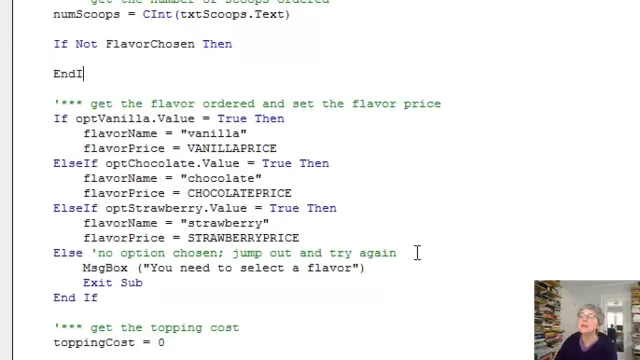
type("f")
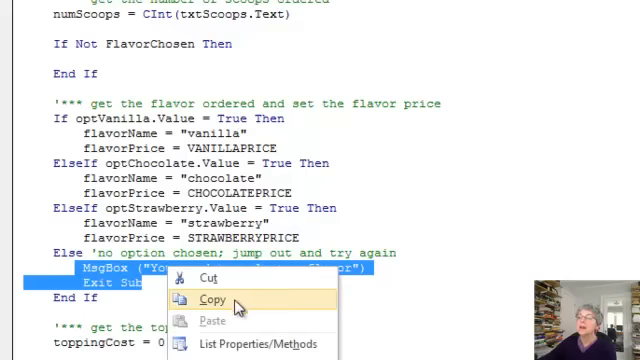
left_click(210, 302)
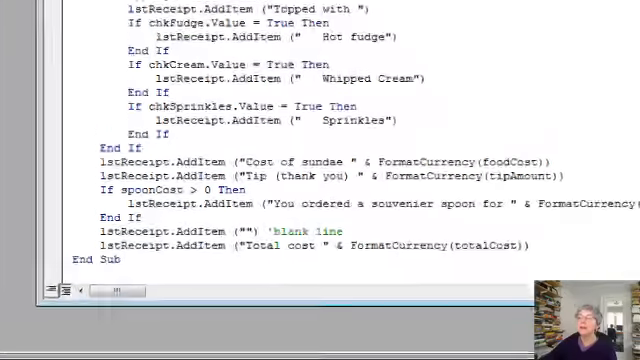
Below End Sub, write Function FlavorChosen() As Boolean with its End Function
scroll("down", 3)
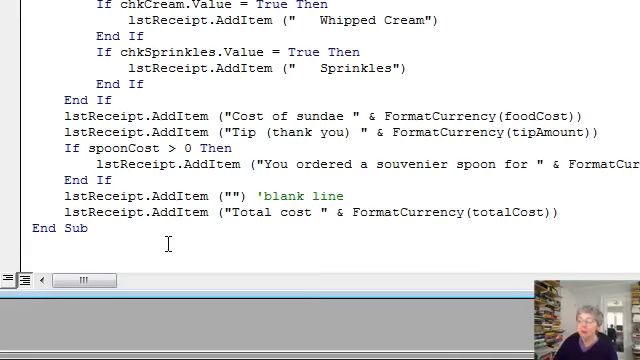
type("Function")
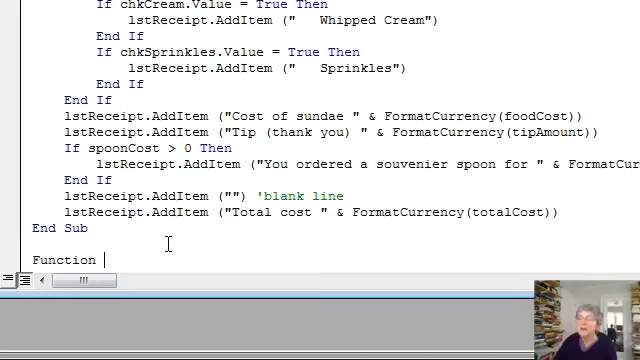
type("Flavor")
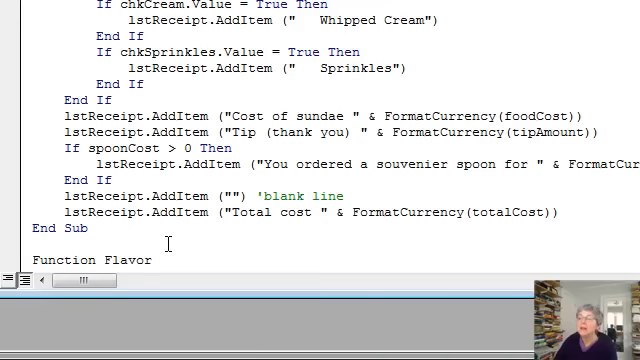
type("Chos")
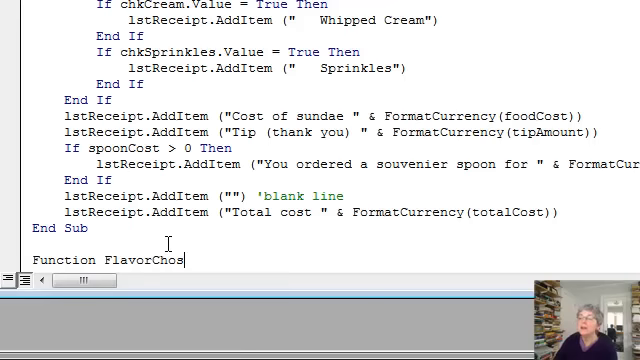
type("en As")
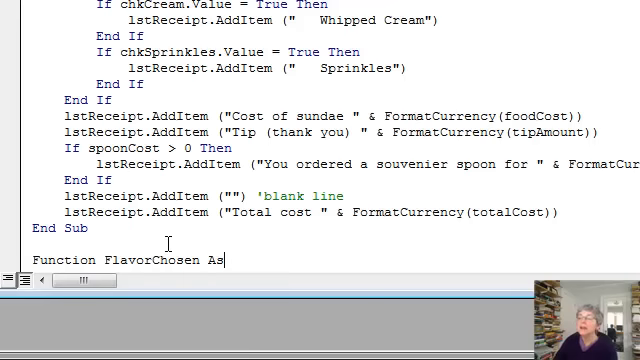
type("Boolean")
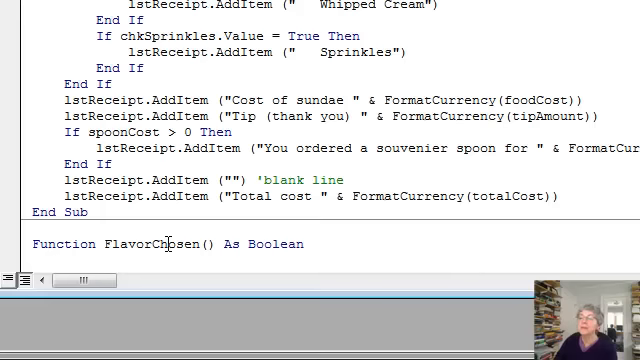
scroll("down", 3)
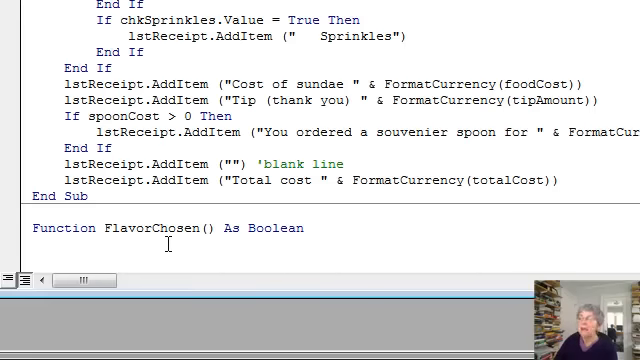
type("End Function")
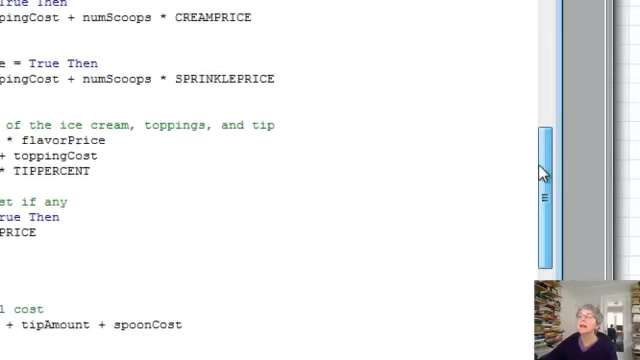
scroll("up", 3)
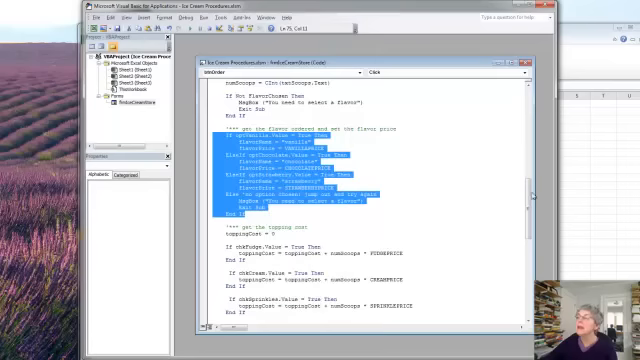
Delete the duplicate End Function line
scroll("down", 3)
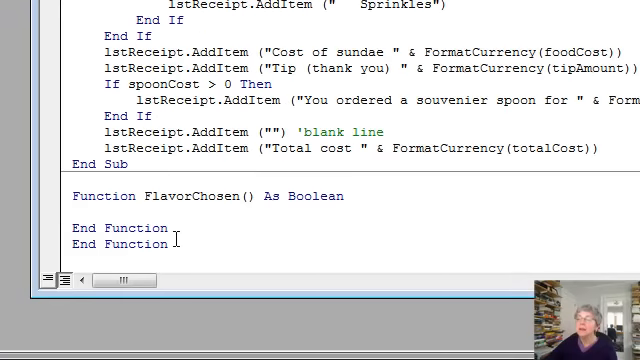
double_click(120, 228)
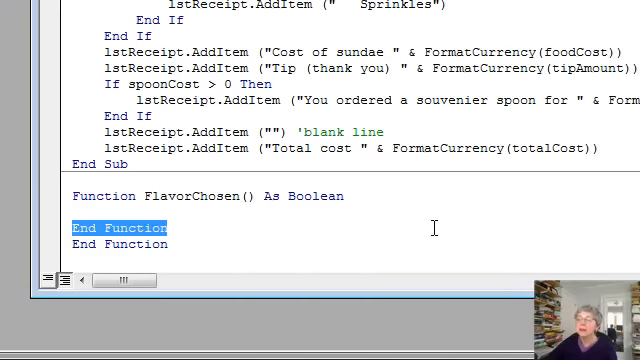
key("Delete")
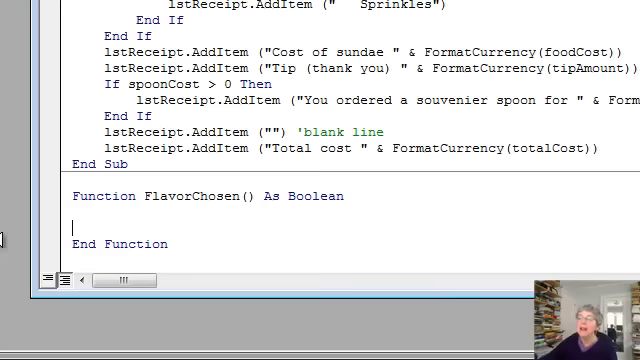
Paste the flavor If block into FlavorChosen, set FlavorChosen = True, and remove the Else branch
right_click(60, 216)
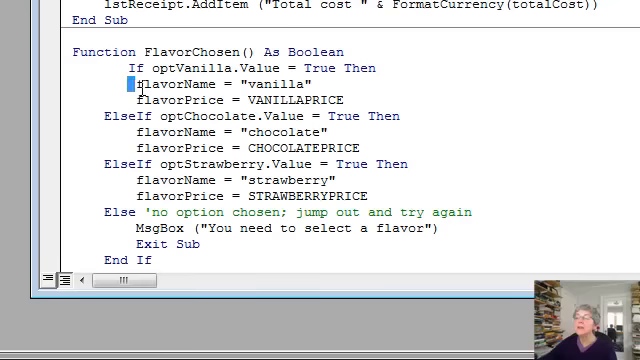
left_click_drag(123, 83, 337, 99)
type("FlavorChosen")
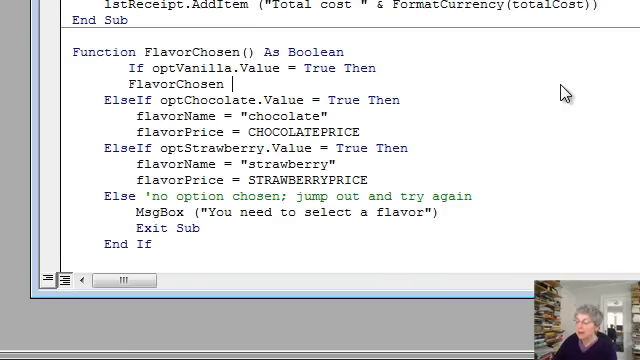
type("= True")
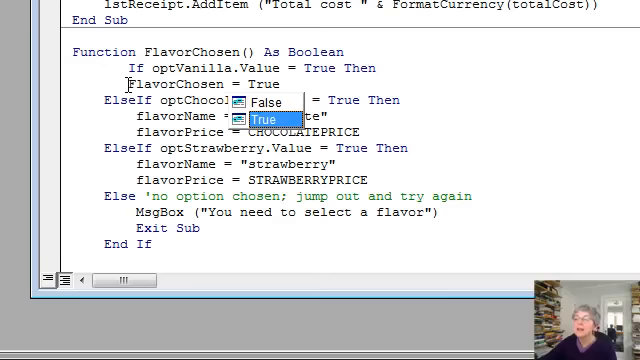
left_click(280, 113)
type("FlavorChosen")
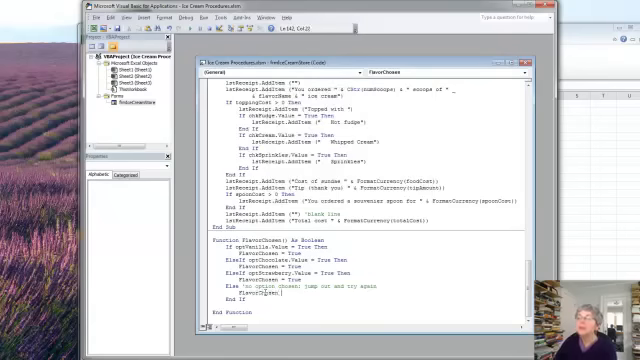
left_click(267, 290)
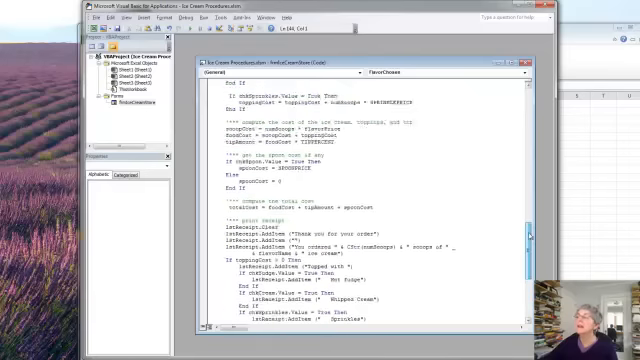
scroll("up", 3)
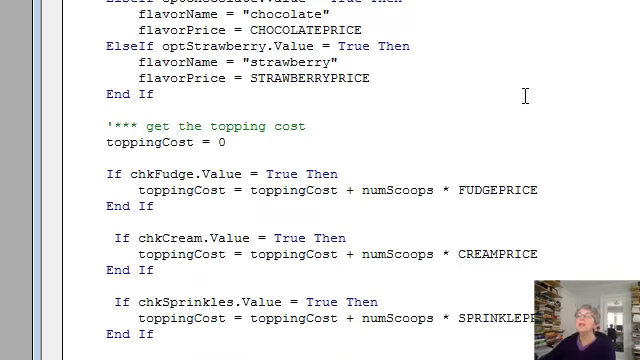
Run the order form macro and place a 2-scoop order without choosing a flavor
scroll("up", 3)
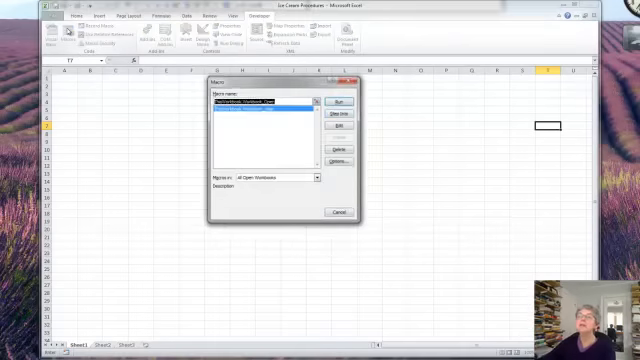
left_click(333, 102)
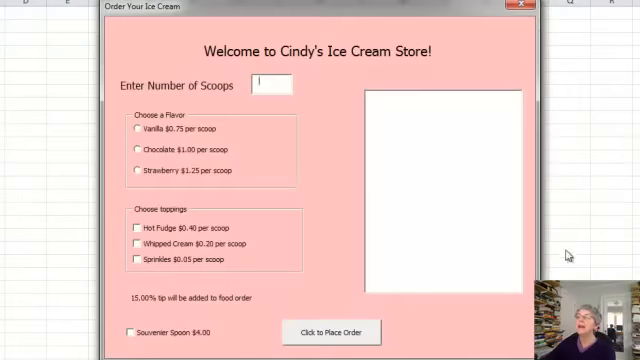
mouse_move(275, 256)
type("2")
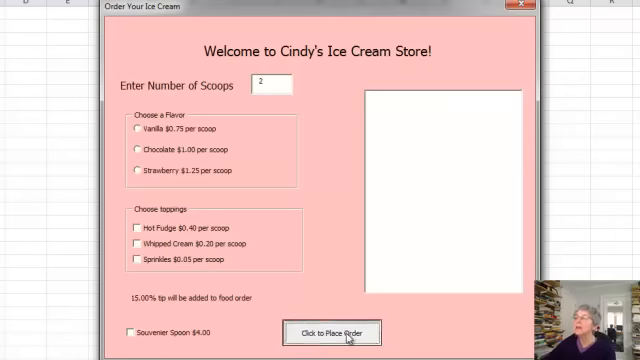
mouse_move(336, 270)
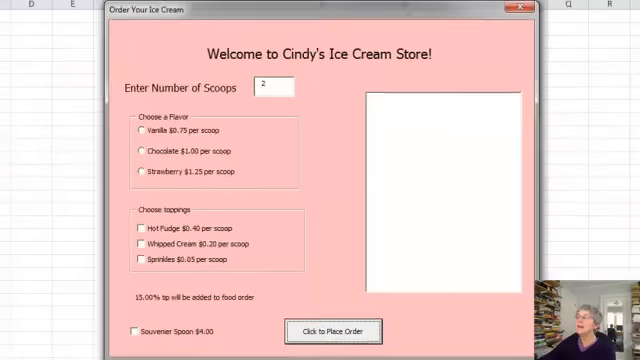
left_click(515, 12)
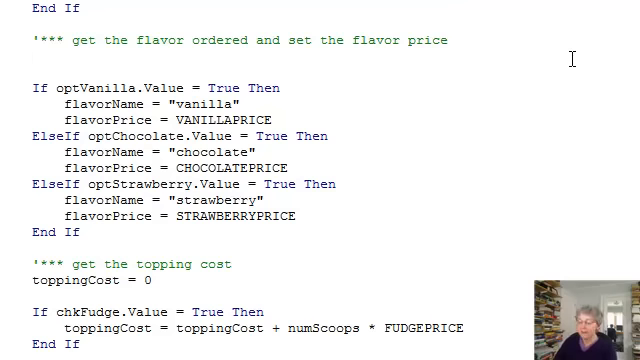
Type flavorPrice = GetFlavorPrice() under the flavour comment in cmdOrder_Click
type("flavo")
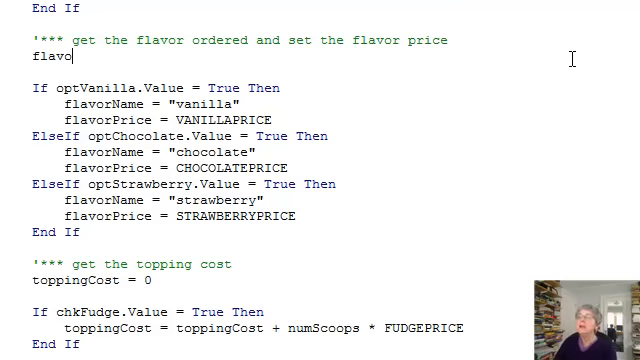
type("rPrice")
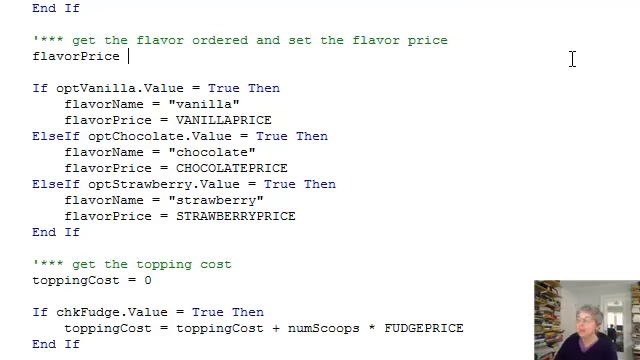
type("= G")
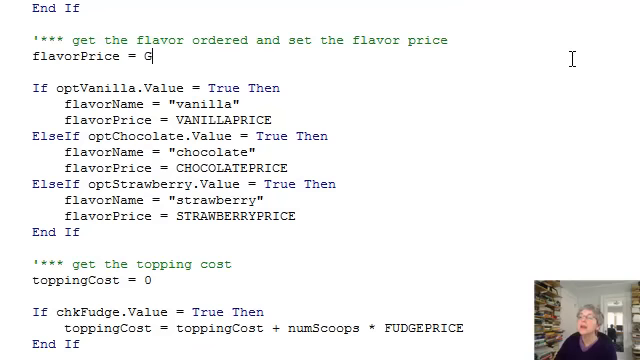
type("etFlav")
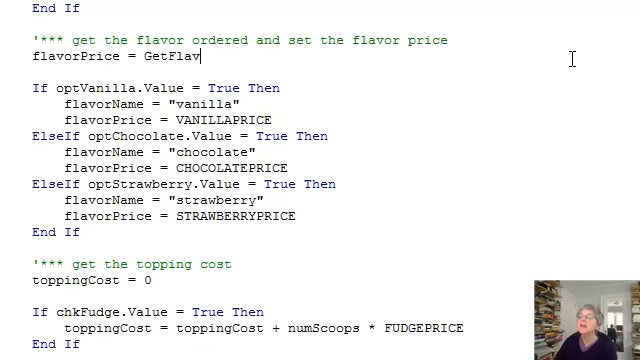
type("orPrice")
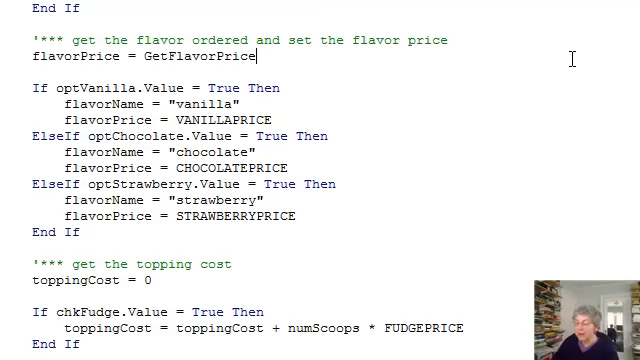
type("()")
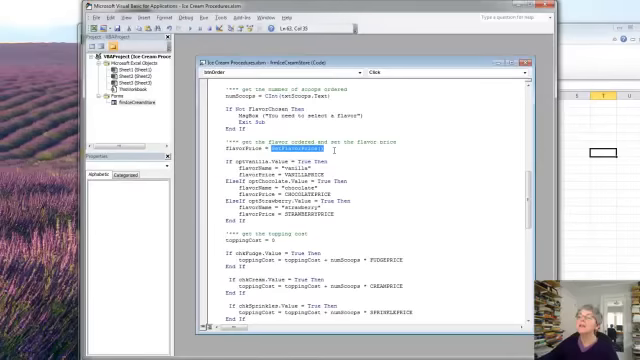
right_click(300, 150)
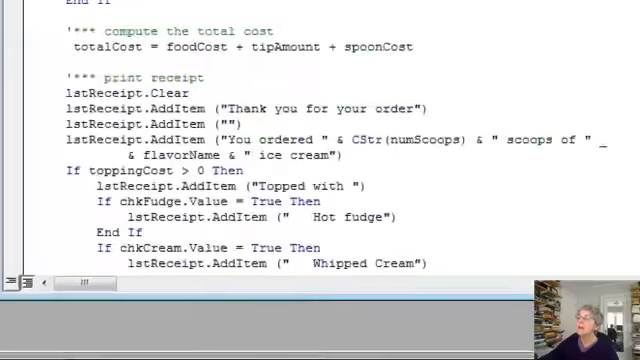
Add Function GetFlavorPrice() As Double containing the flavour If block with only price assignments
scroll("down", 3)
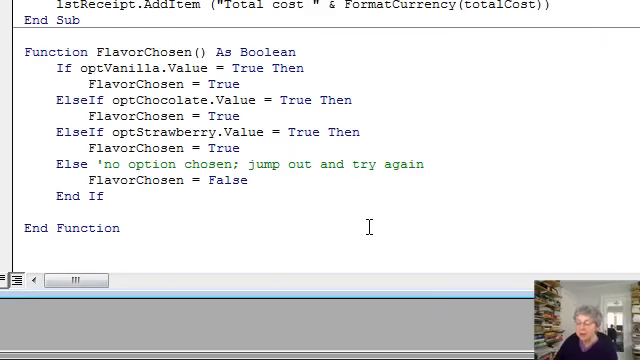
type("Function")
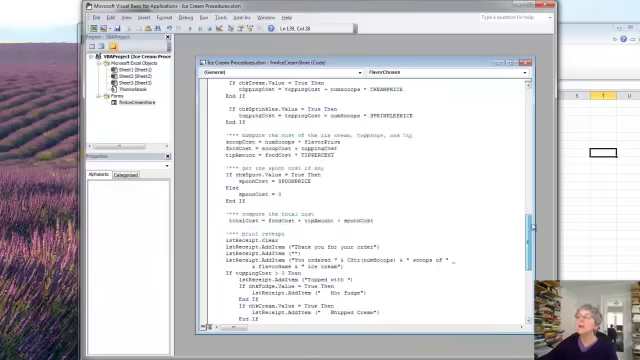
scroll("up", 3)
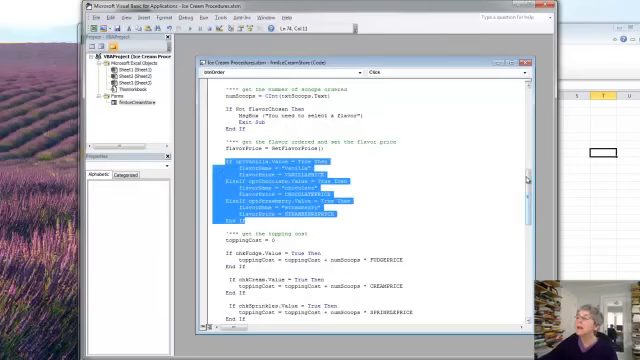
scroll("down", 3)
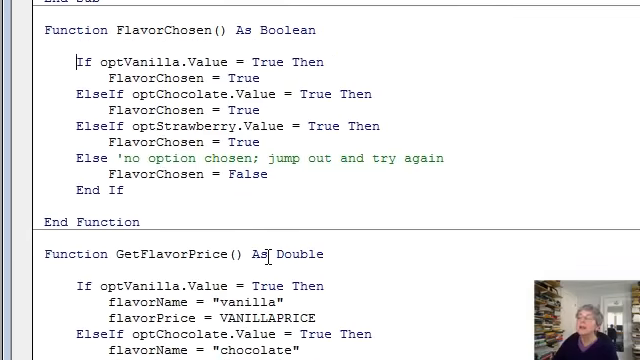
scroll("down", 3)
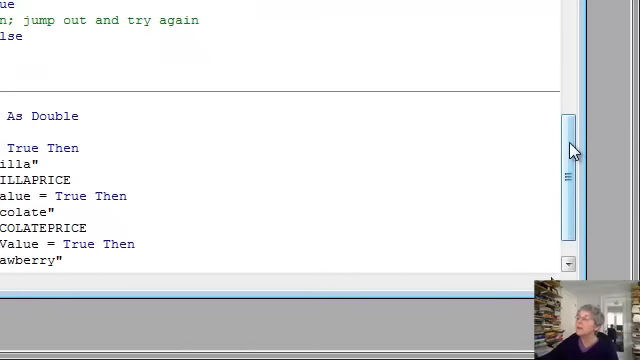
scroll("down", 3)
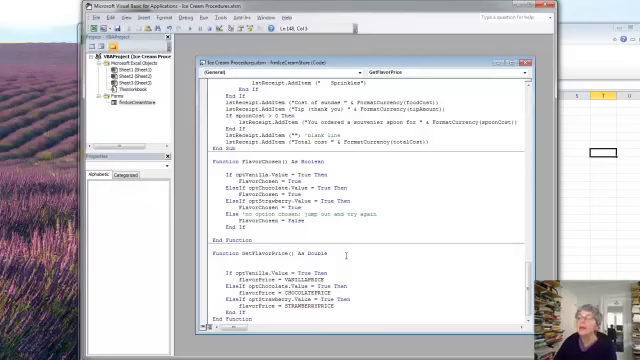
Add Dim flavorPrice As Double and GetFlavorPrice = flavorPrice to GetFlavorPrice
type("Dim flavorPrice As Double")
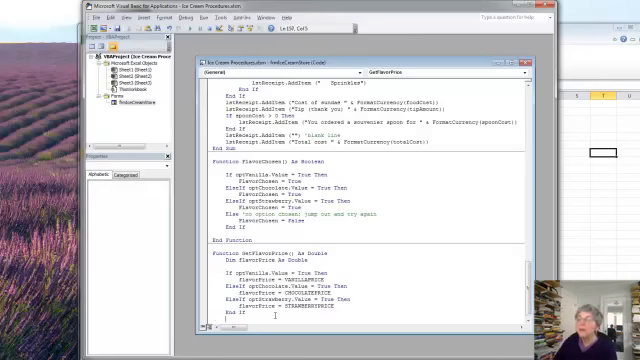
scroll("up", 3)
type("GetFlavorPrice = ")
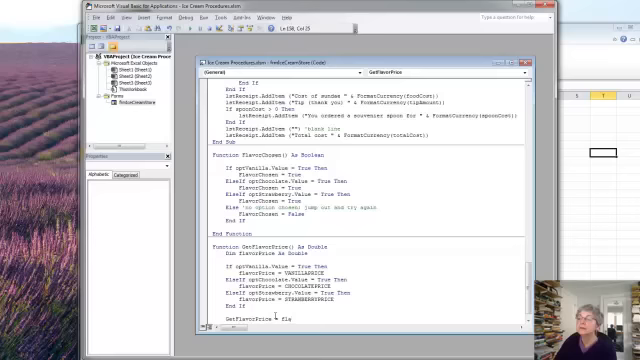
type("flavorP")
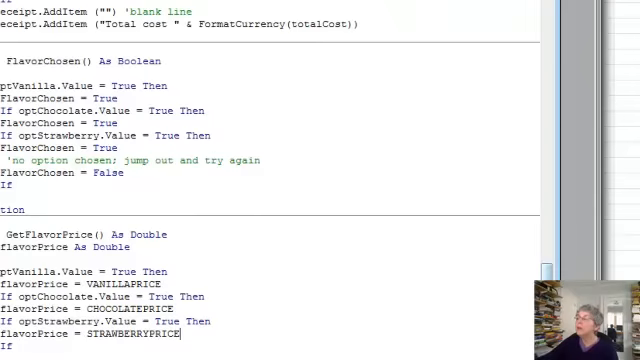
scroll("up", 3)
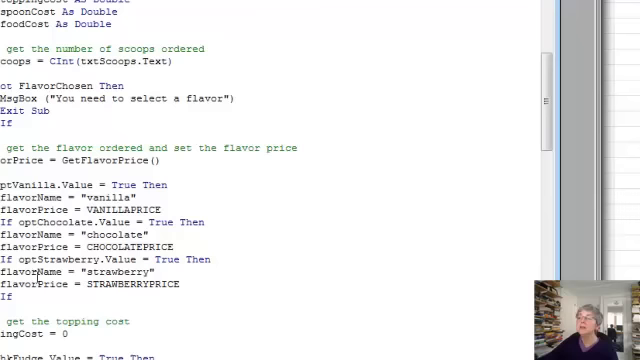
mouse_move(342, 154)
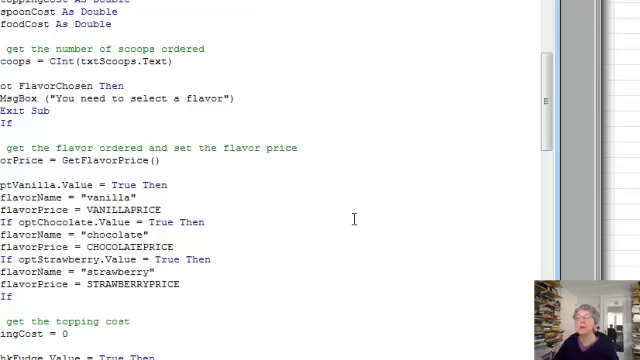
mouse_move(232, 175)
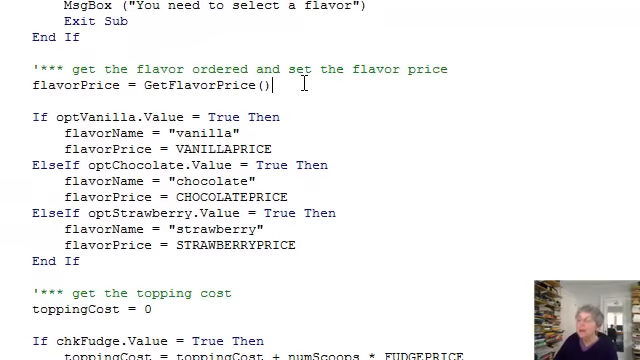
In cmdOrder_Click, add flavorName = GetFlavorName() after the GetFlavorPrice call
type("fl")
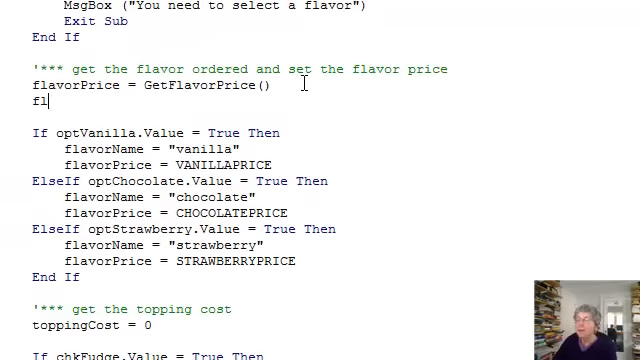
type("avorName =")
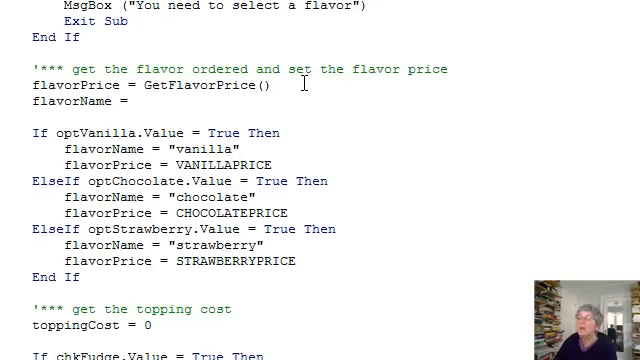
type("Get")
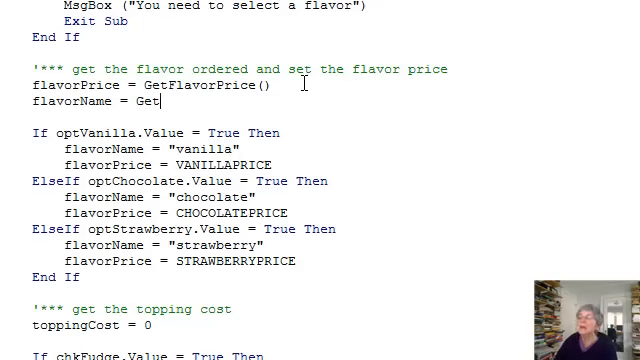
type("Flavor")
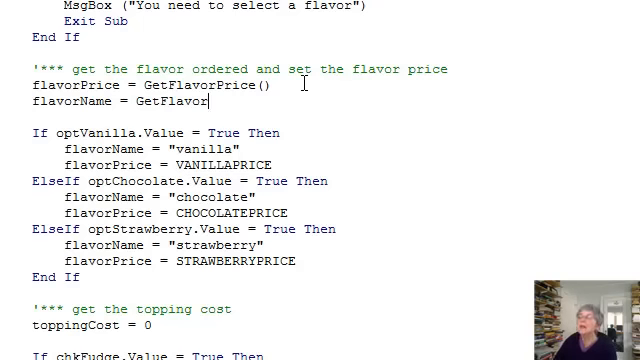
type("Name")
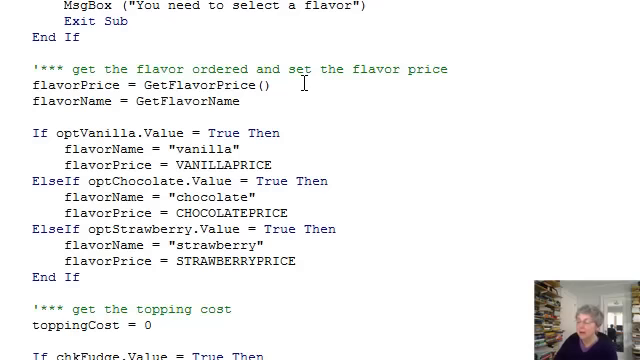
type("()")
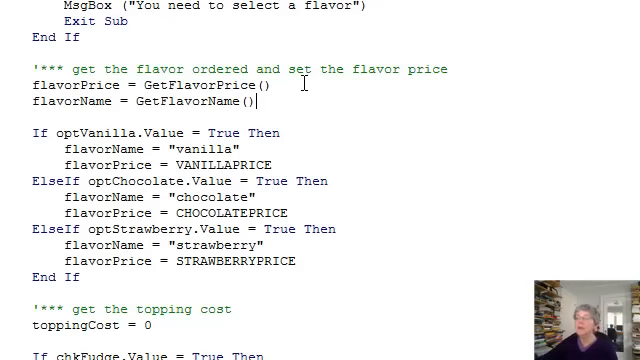
double_click(148, 100)
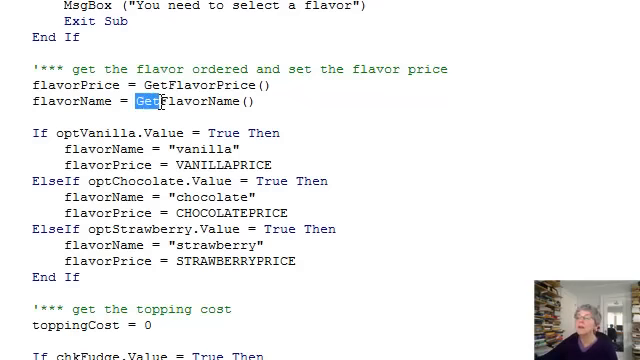
right_click(200, 107)
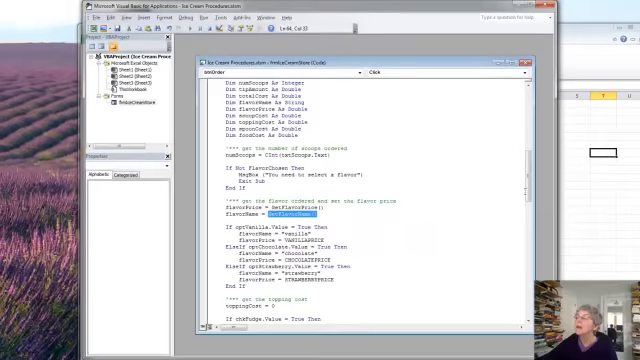
Below GetFlavorPrice's End Function, type the header Function GetFlavorName() As String
scroll("down", 3)
type("Fu")
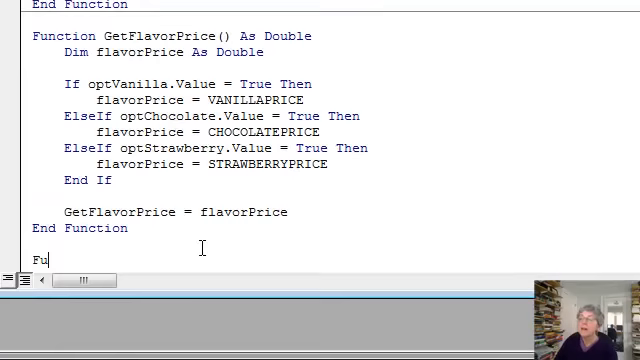
type("nction Get")
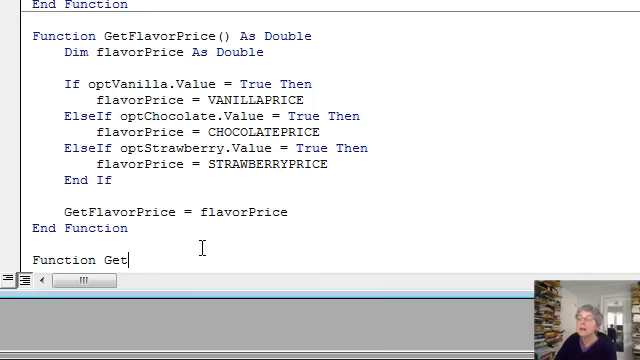
type("FlavorN")
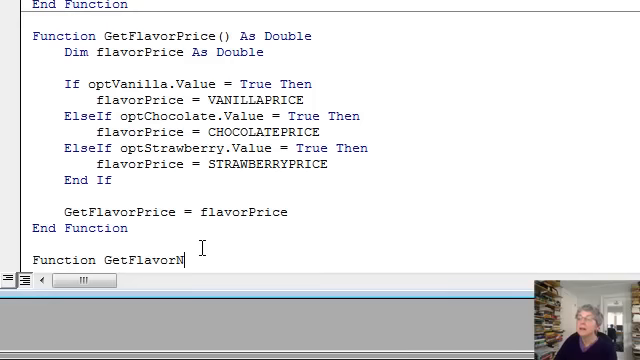
type("ame")
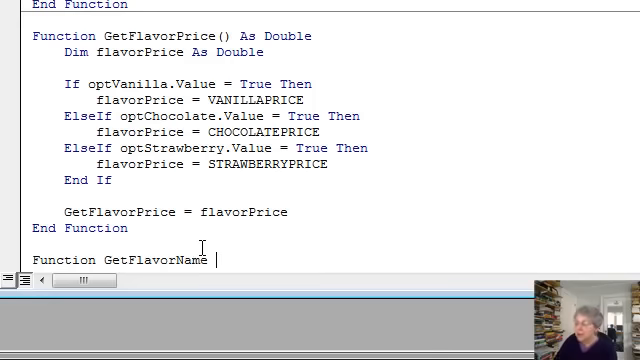
type("()")
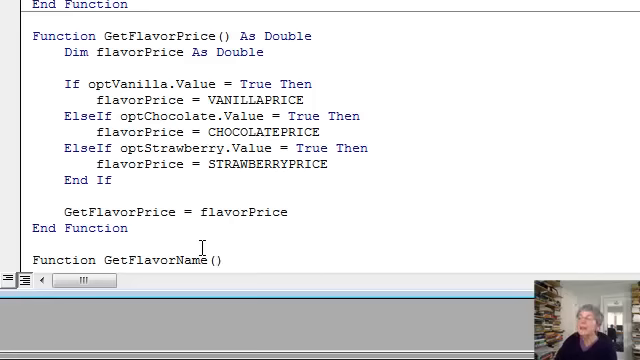
type("As String")
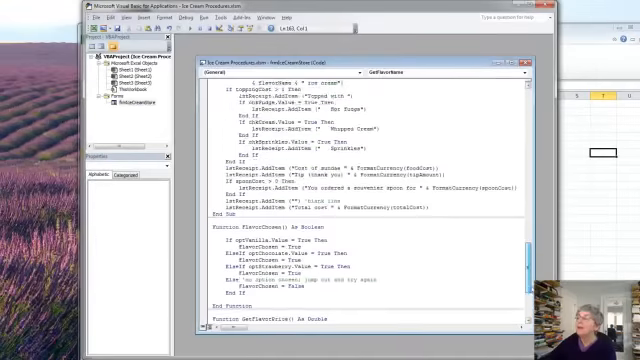
scroll("down", 3)
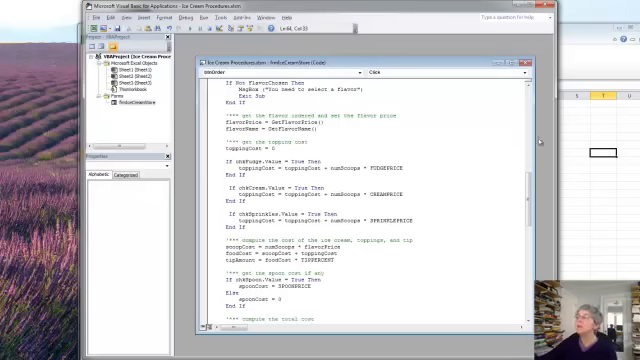
scroll("down", 3)
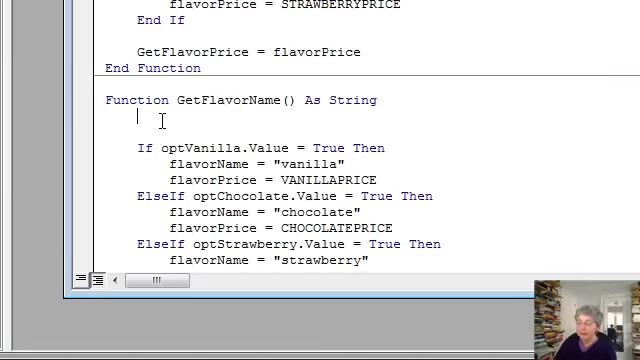
Declare flavorName As String in GetFlavorName
type("Dim fl")
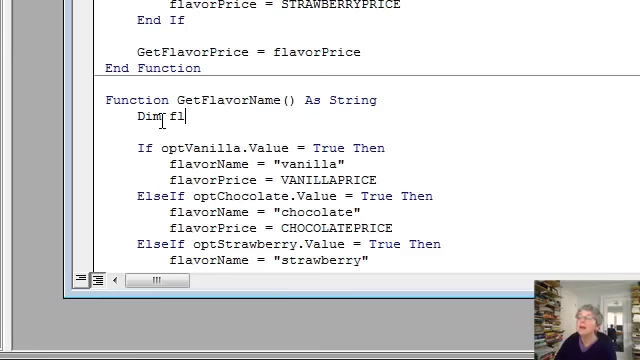
type("avorName")
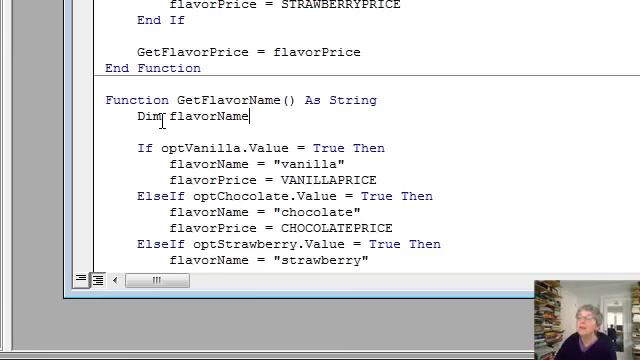
type("As String")
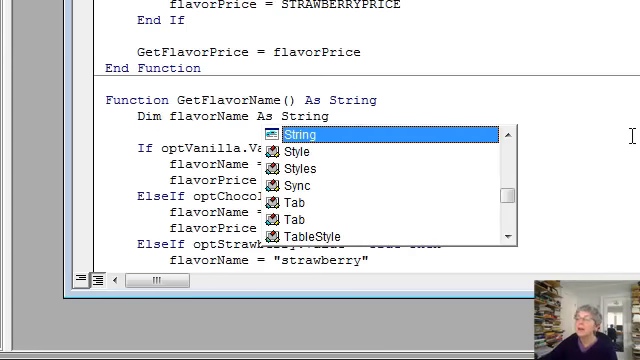
key("Escape")
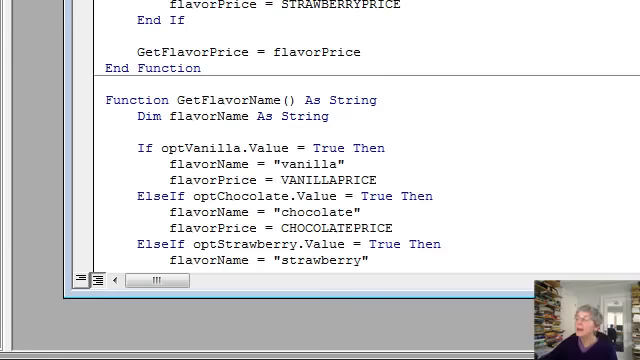
Delete the chocolate and vanilla flavorPrice assignments from GetFlavorName's If block
scroll("down", 3)
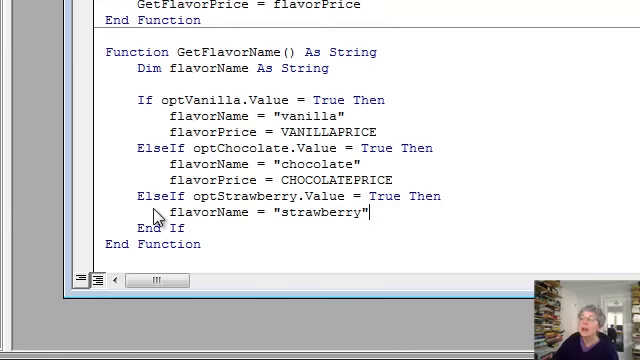
double_click(350, 180)
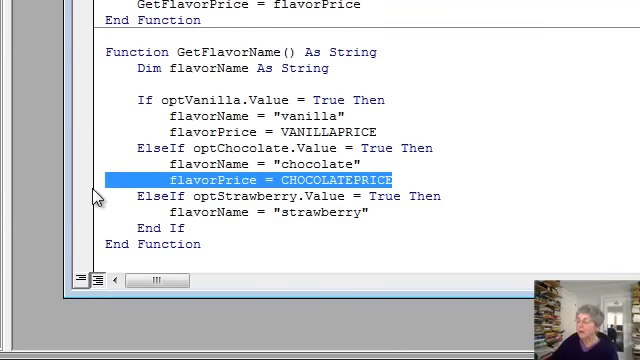
key("Delete")
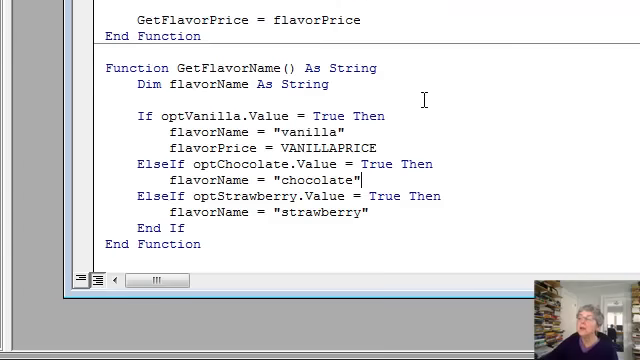
double_click(265, 148)
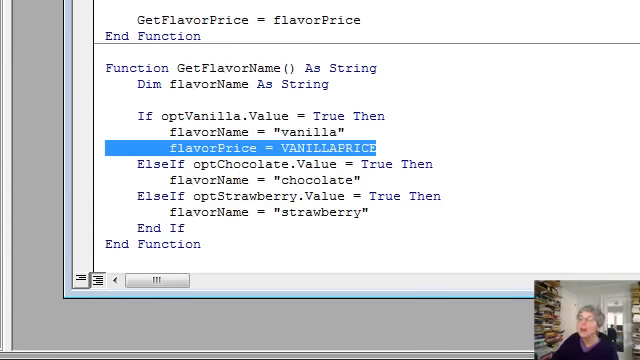
key("Delete")
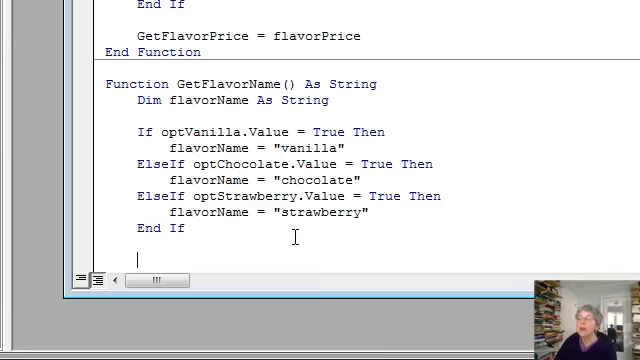
Add the return line GetFlavorName = flavorName after End If
type("Getr")
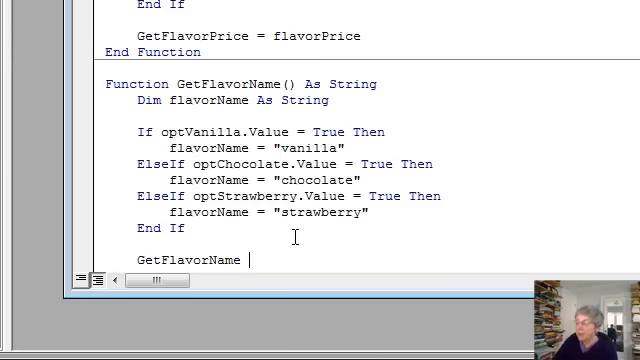
type("= flavor")
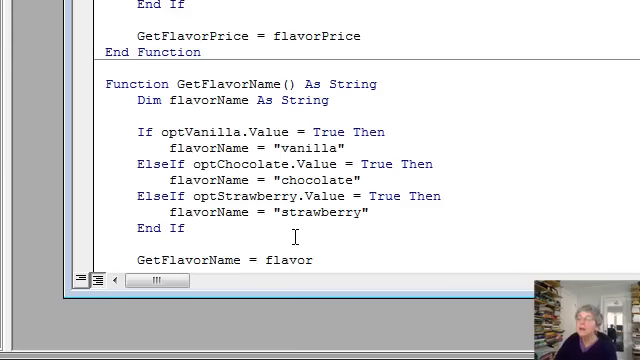
type("Name")
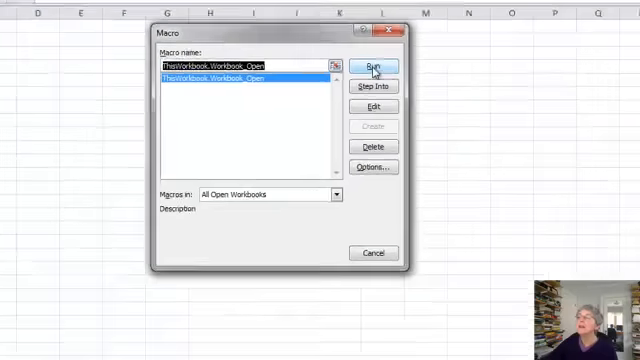
Run ThisWorkbook.Workbook_Open and place the order for 3 chocolate scoops with whipped cream
left_click(374, 64)
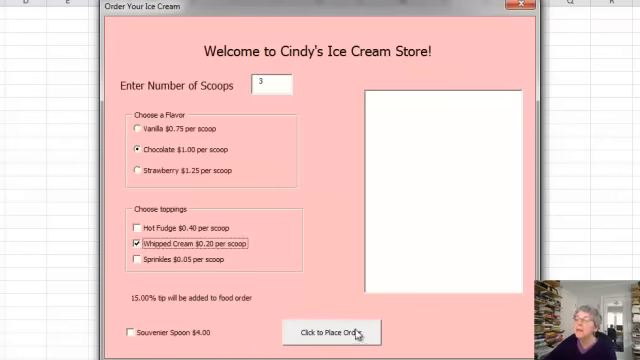
left_click(326, 332)
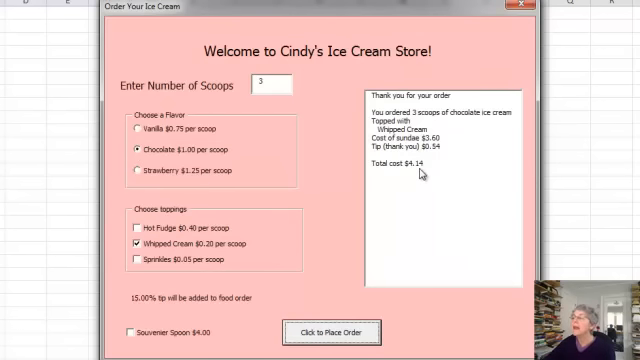
mouse_move(442, 173)
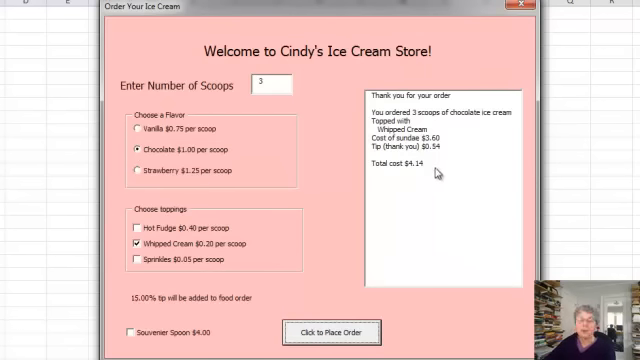